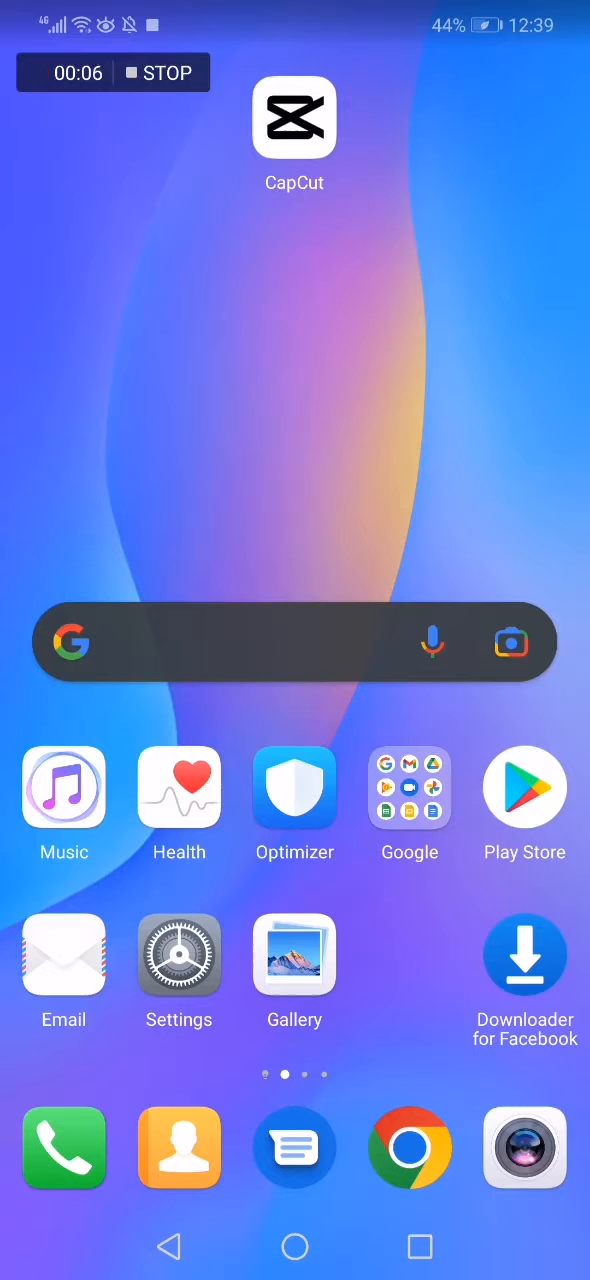
Launch CapCut and open the captioned music video project from the projects list
{"action": "left_click", "coordinate": [294, 117]}
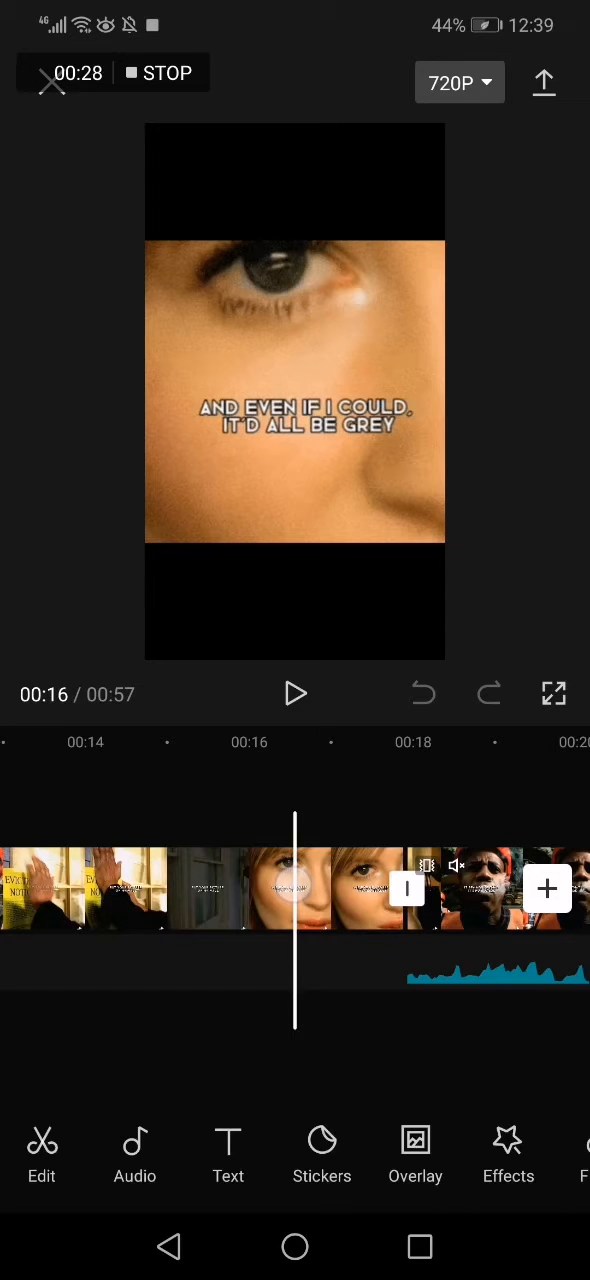
Select the close-up eye clip and open Retouch's Face adjustments
{"action": "left_click", "coordinate": [290, 890]}
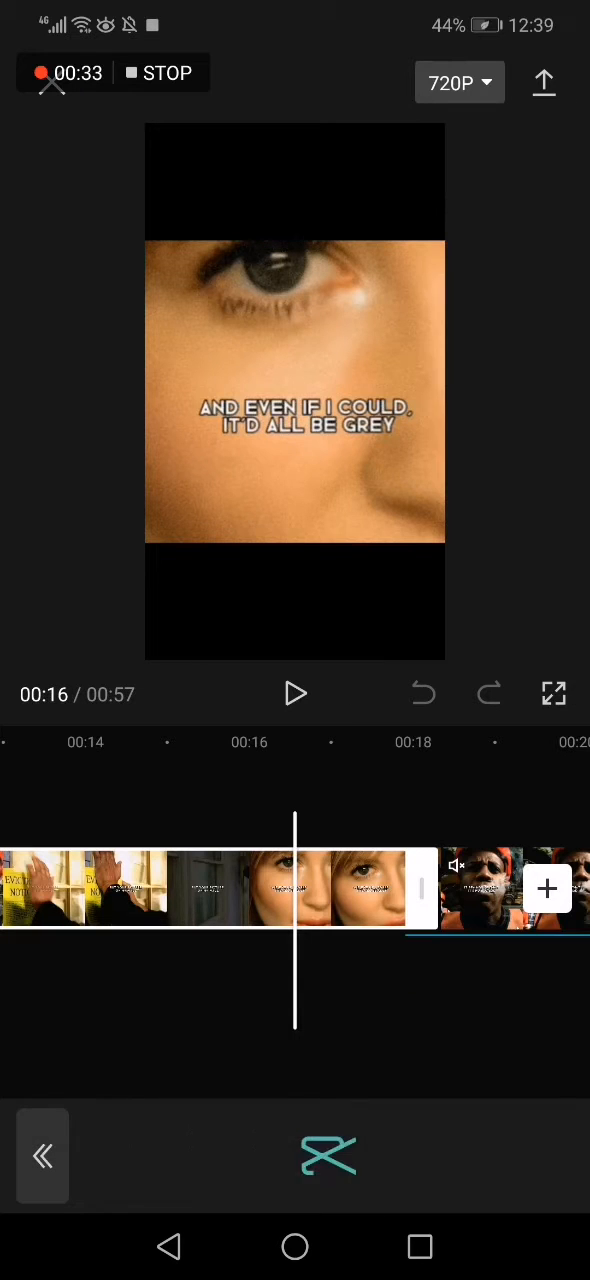
{"action": "left_click", "coordinate": [329, 1155]}
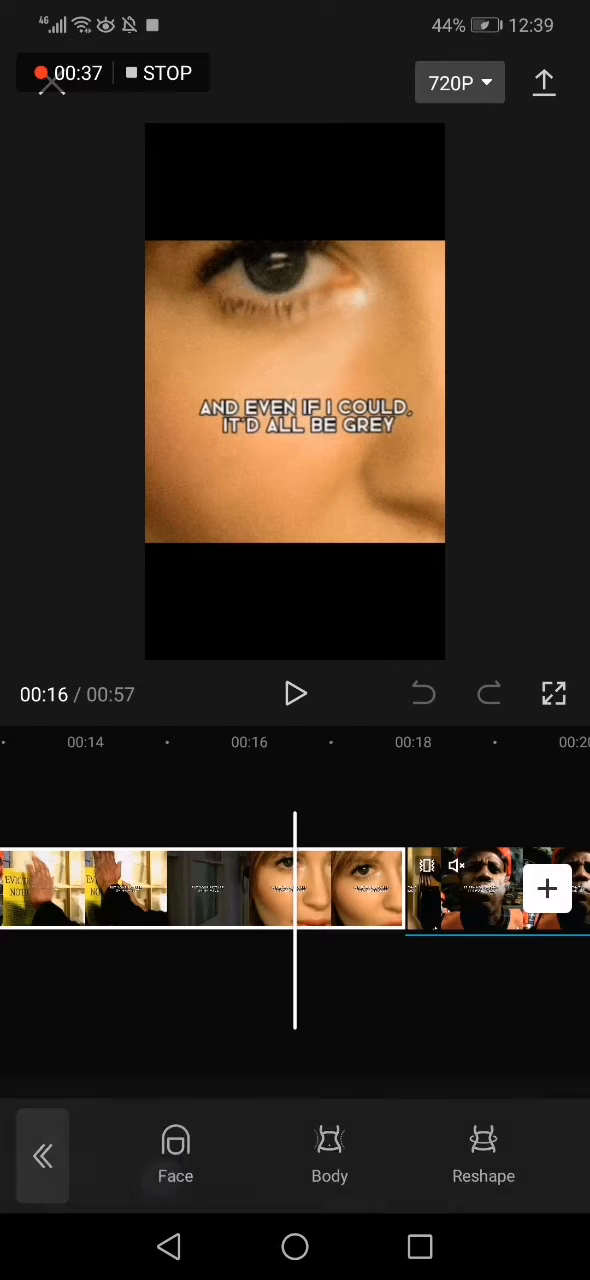
{"action": "left_click", "coordinate": [175, 1155]}
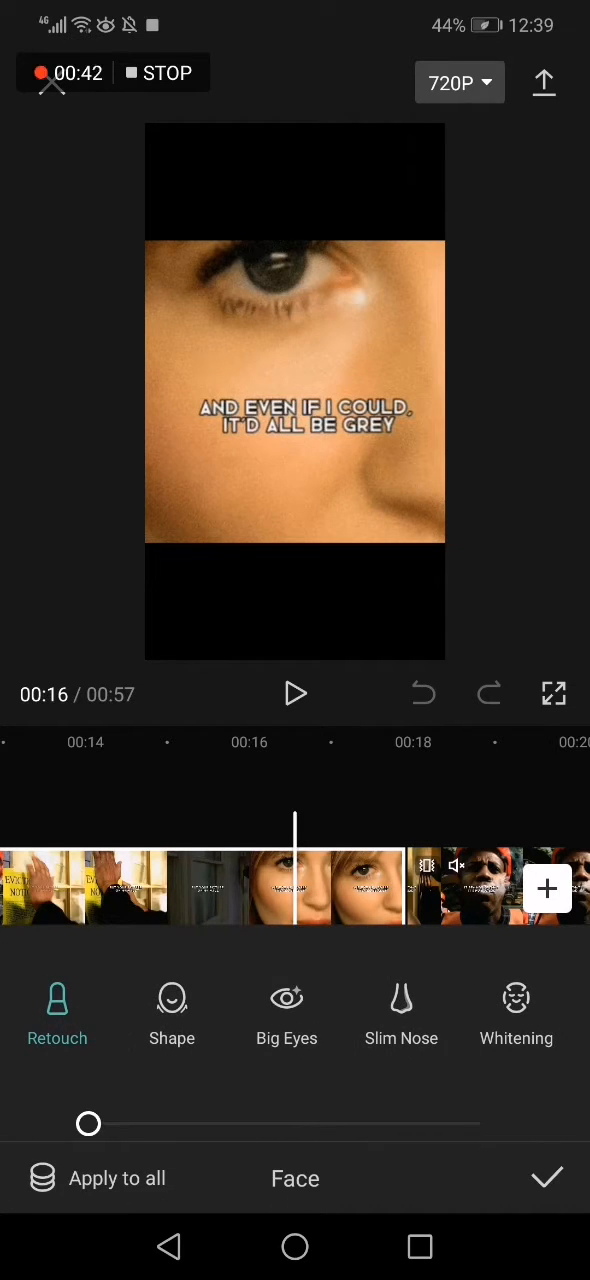
Set Shape to 38, check Big Eyes, Slim Nose and Whitening, and zero a slider
{"action": "left_click", "coordinate": [172, 1010]}
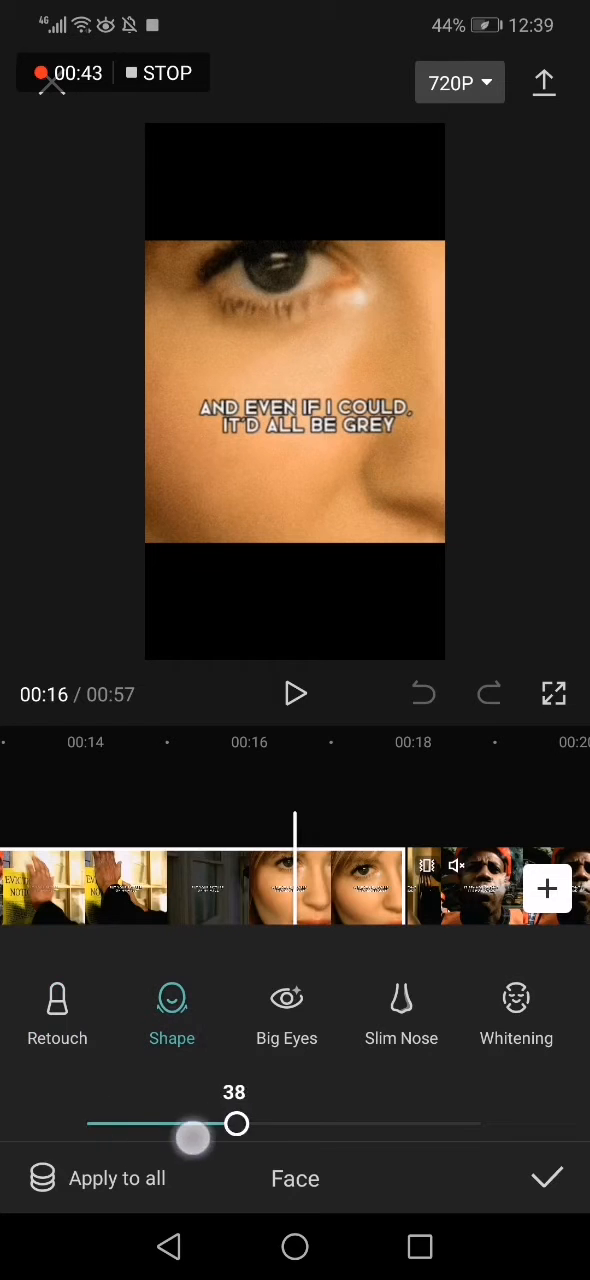
{"action": "left_click", "coordinate": [287, 1010]}
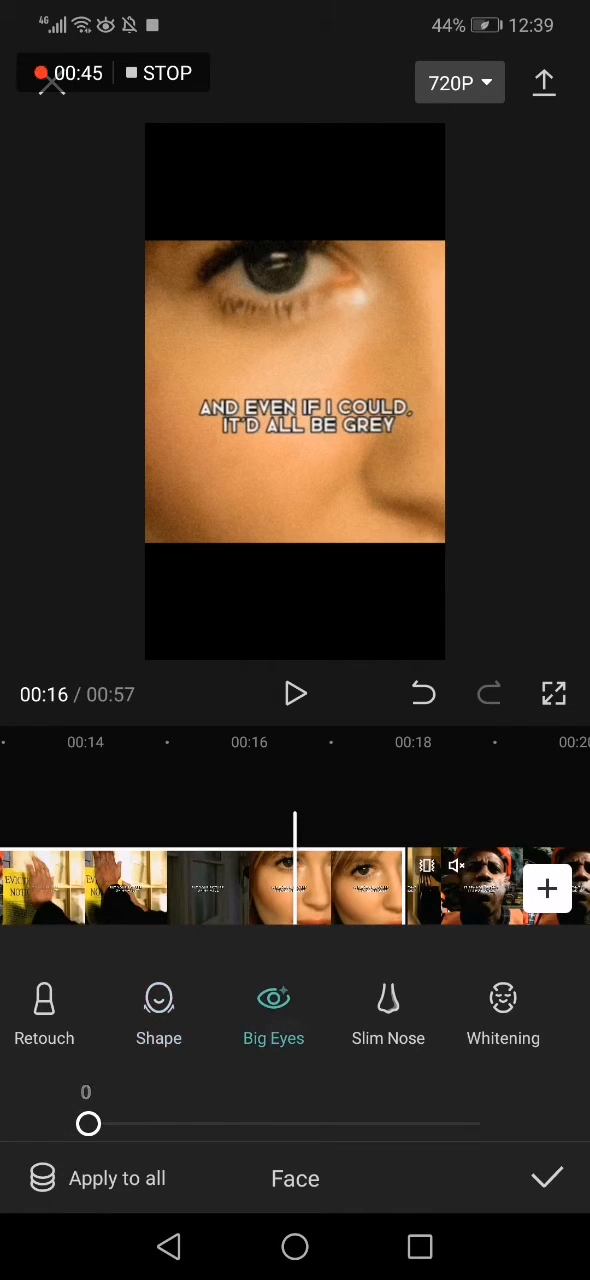
{"action": "scroll", "scroll_direction": "left", "scroll_amount": 3}
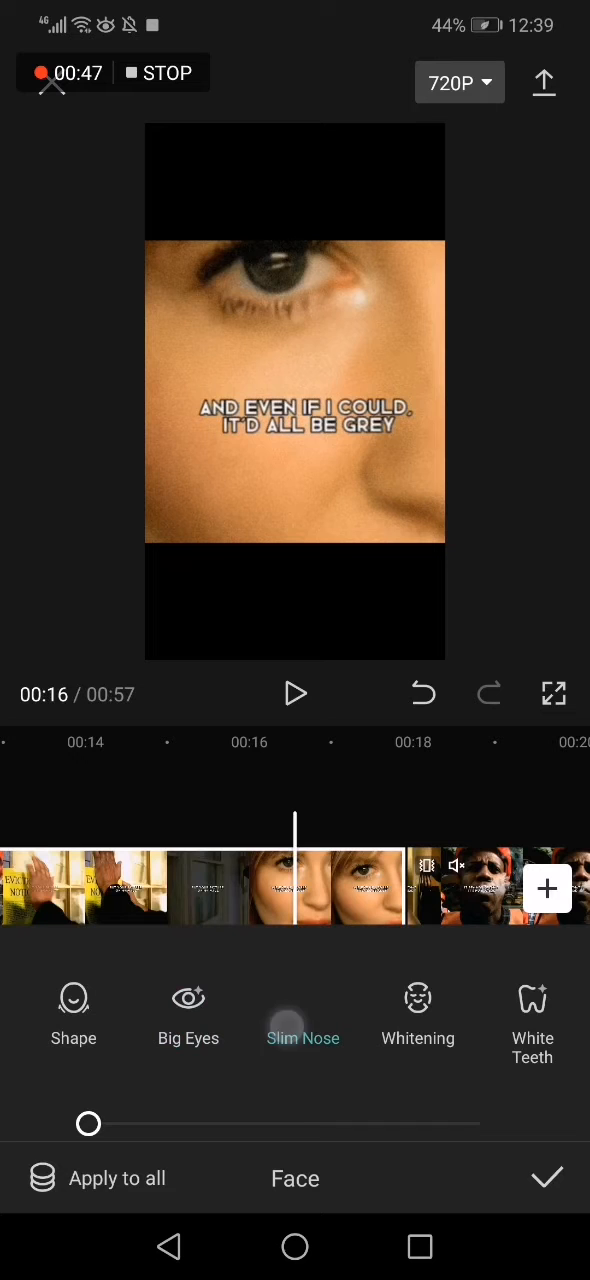
{"action": "left_click", "coordinate": [417, 1010]}
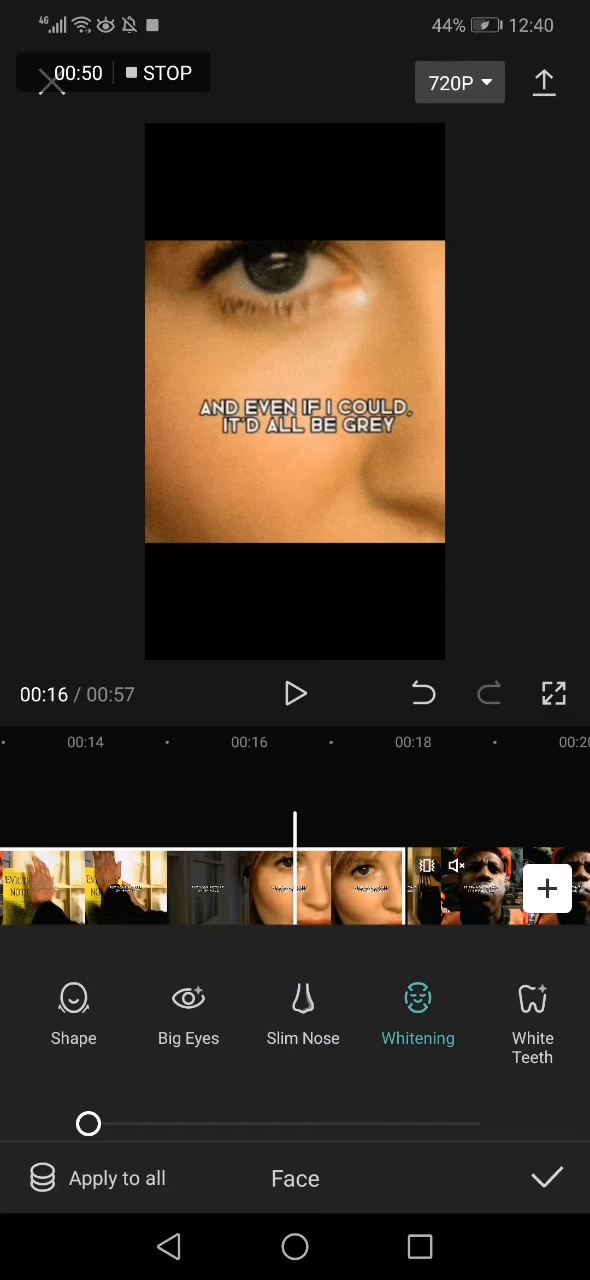
{"action": "left_click", "coordinate": [532, 1010]}
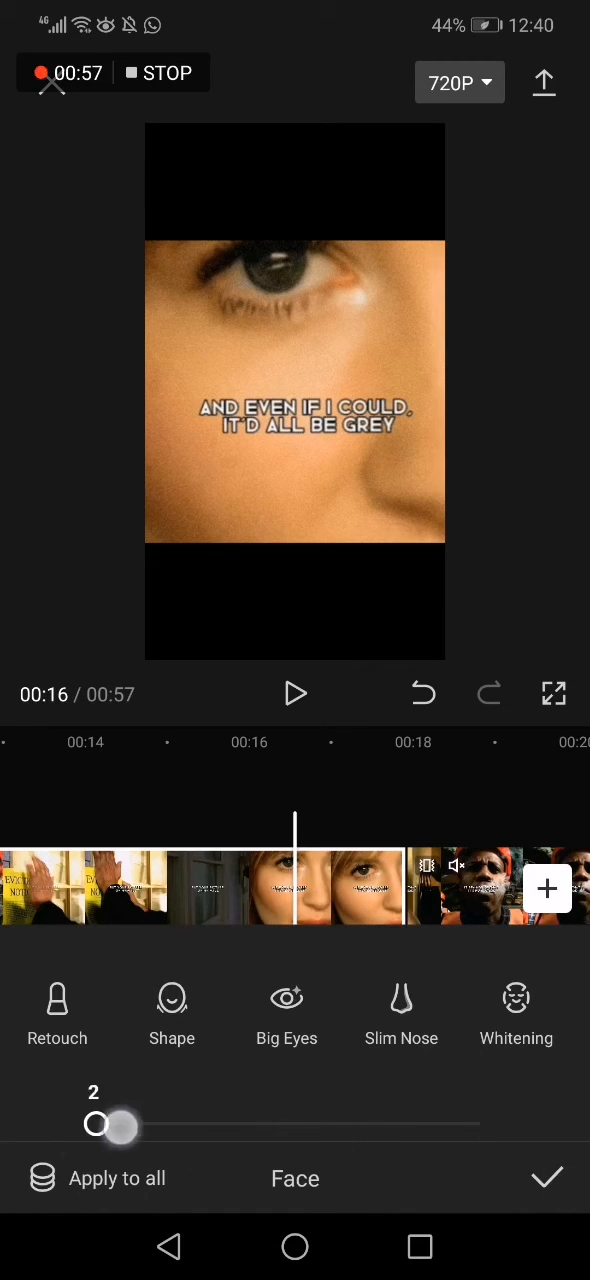
{"action": "left_click_drag", "start_coordinate": [113, 1125], "coordinate": [88, 1125]}
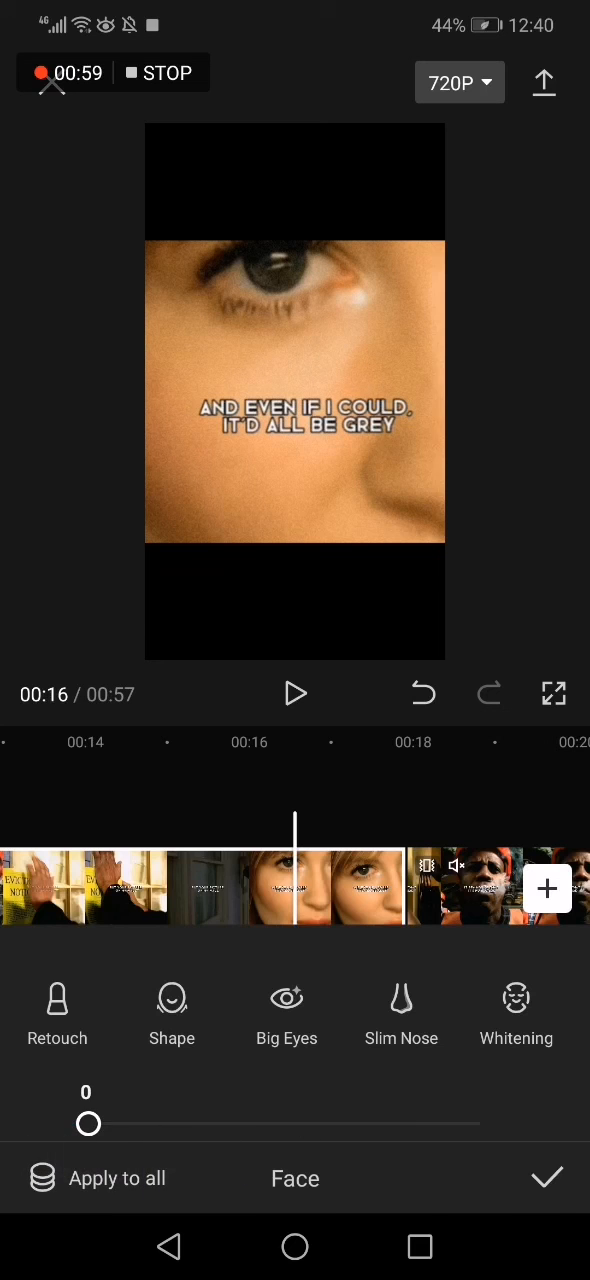